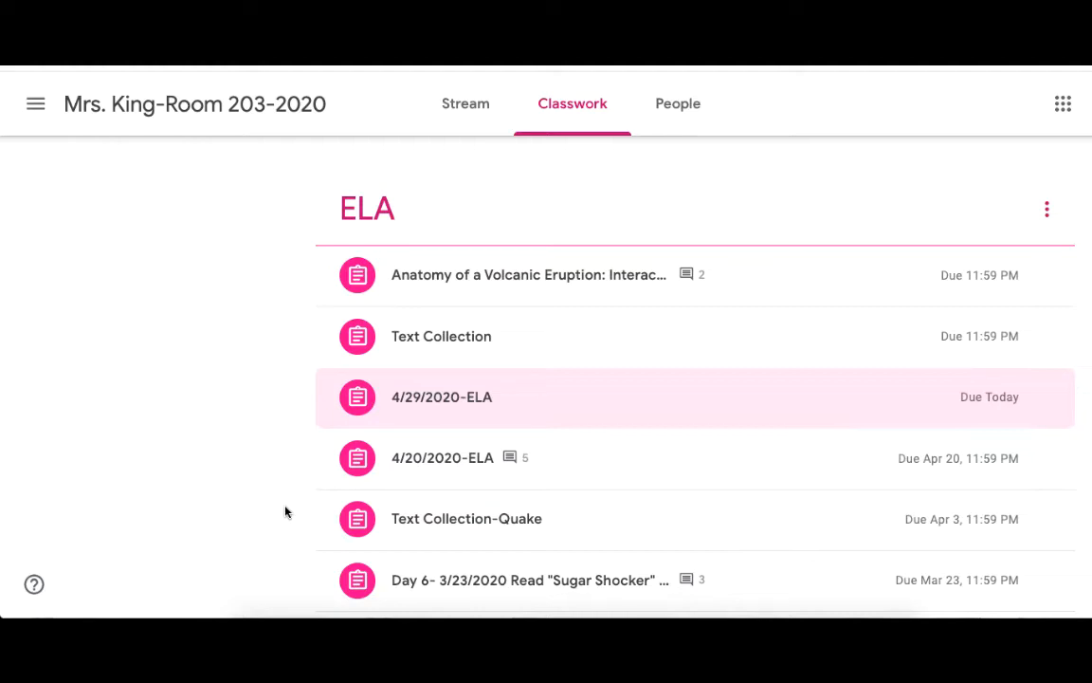
mouse_move(410, 405)
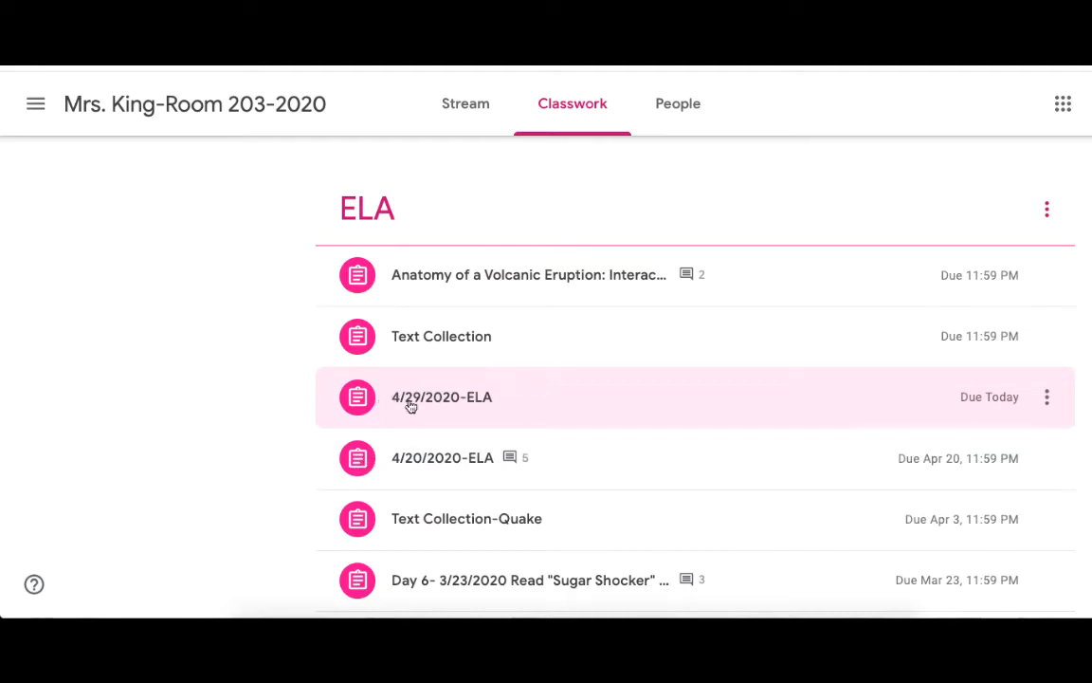
Turn in the 4/29/2020-ELA assignment with its attached Google Doc from its details page.
click(441, 397)
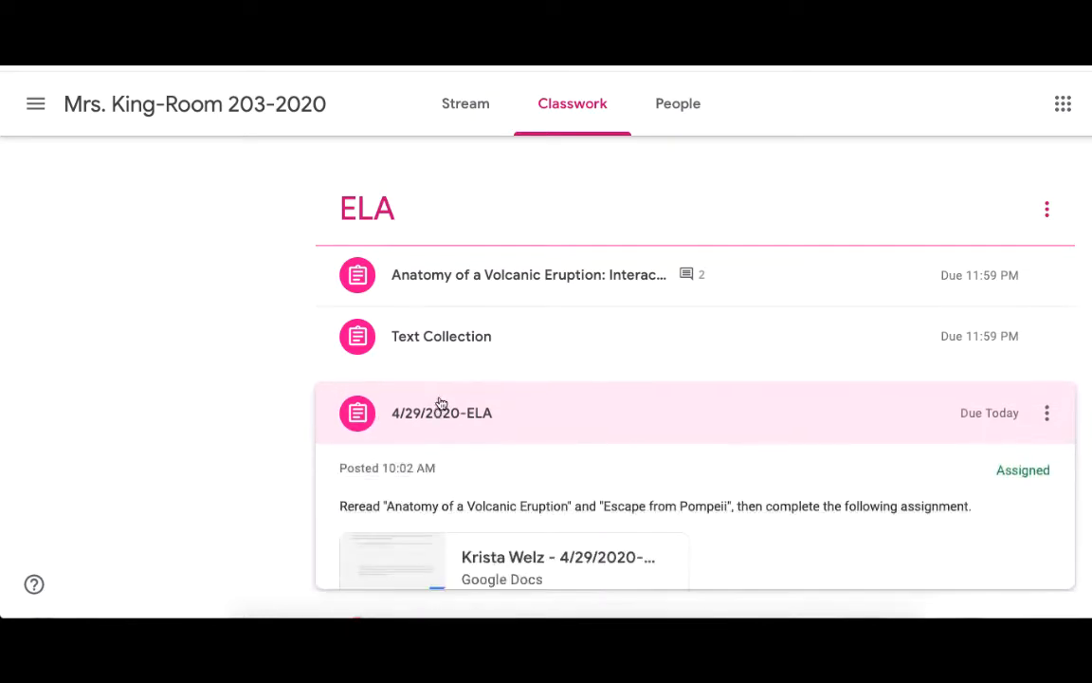
click(442, 414)
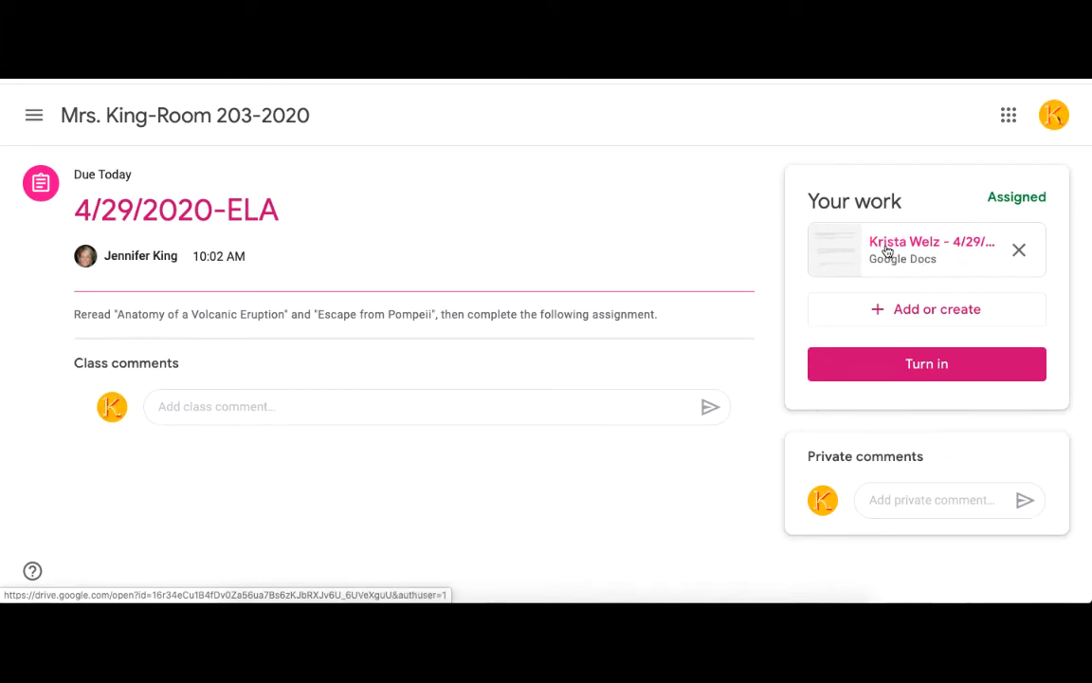
mouse_move(931, 247)
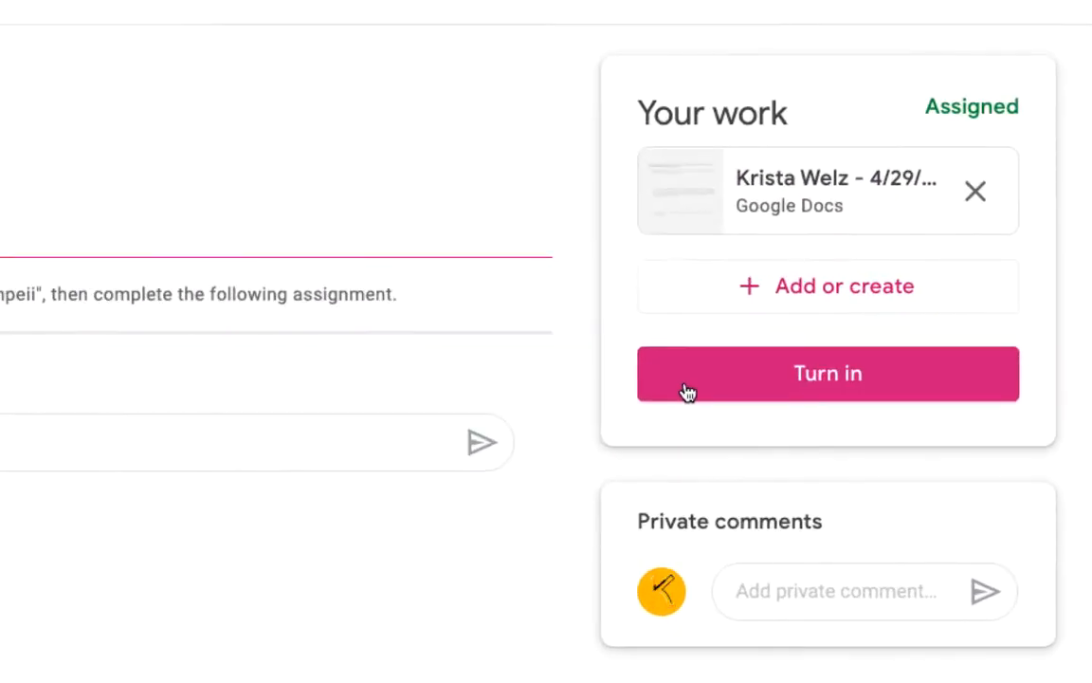
click(826, 372)
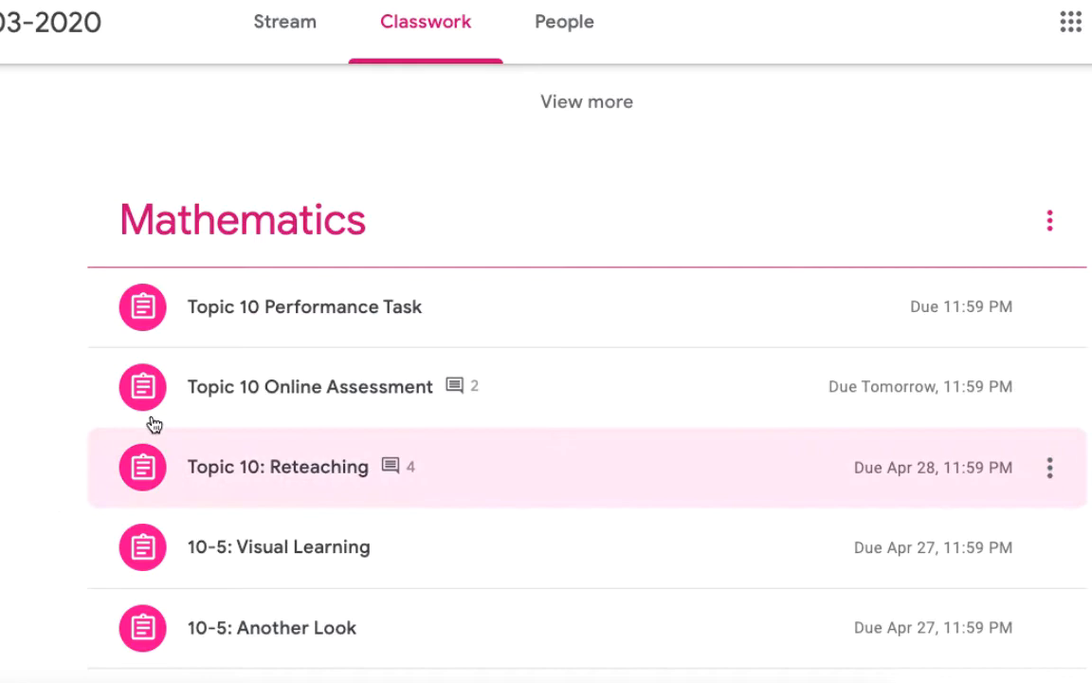
Launch the Pearson Realize assessment linked in the 100-point Topic 10 Online Assessment.
click(309, 387)
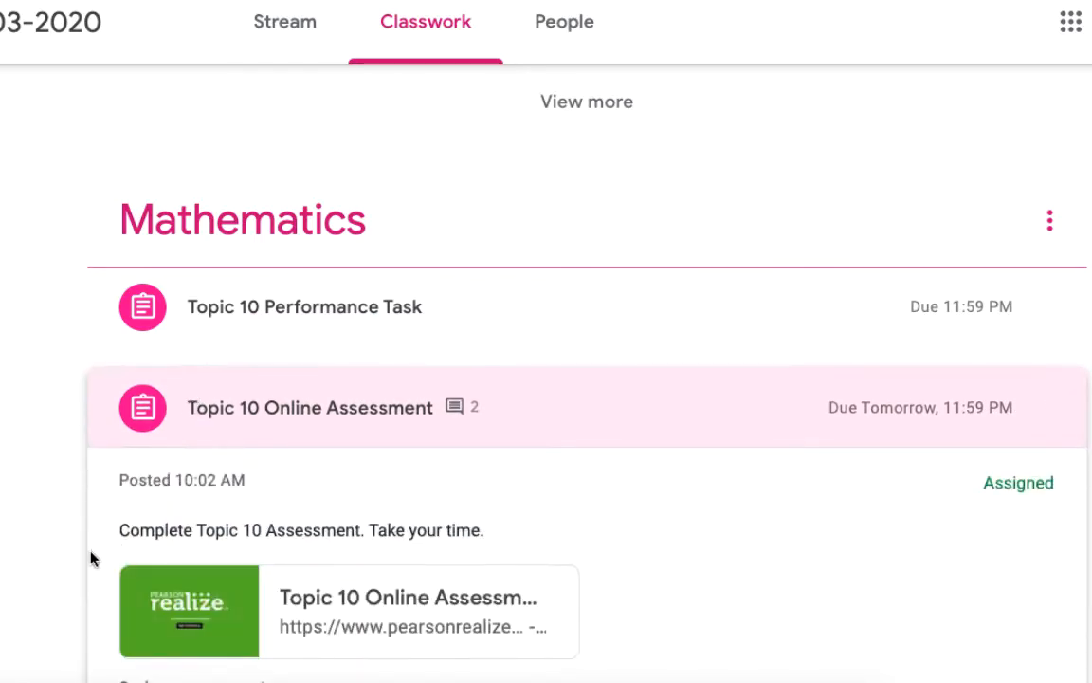
click(311, 407)
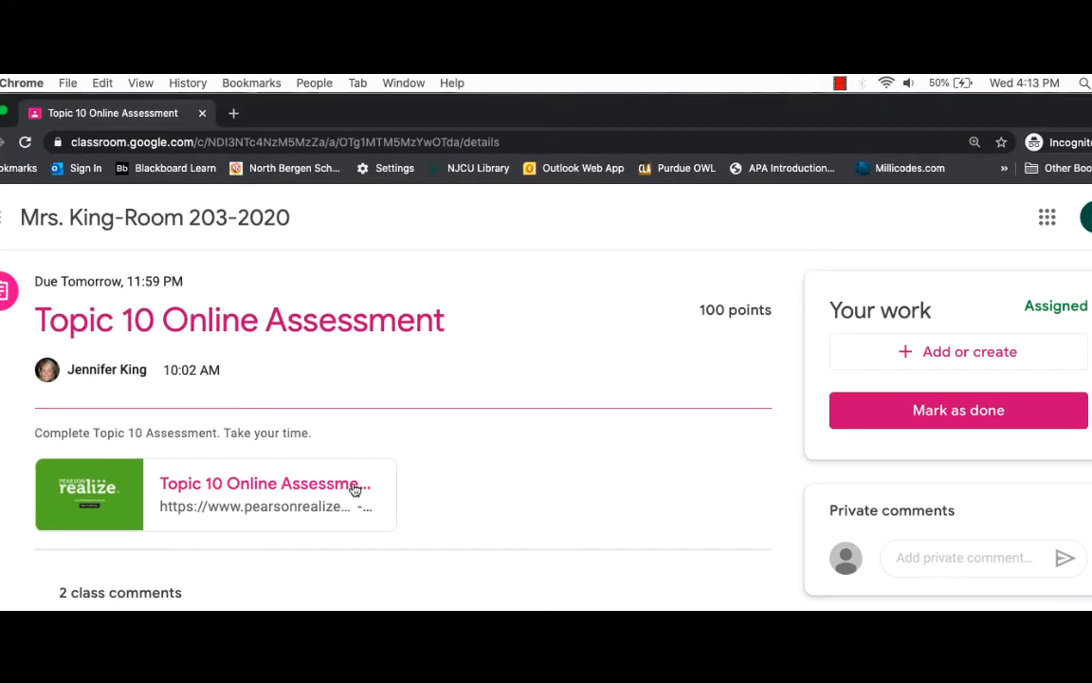
click(262, 483)
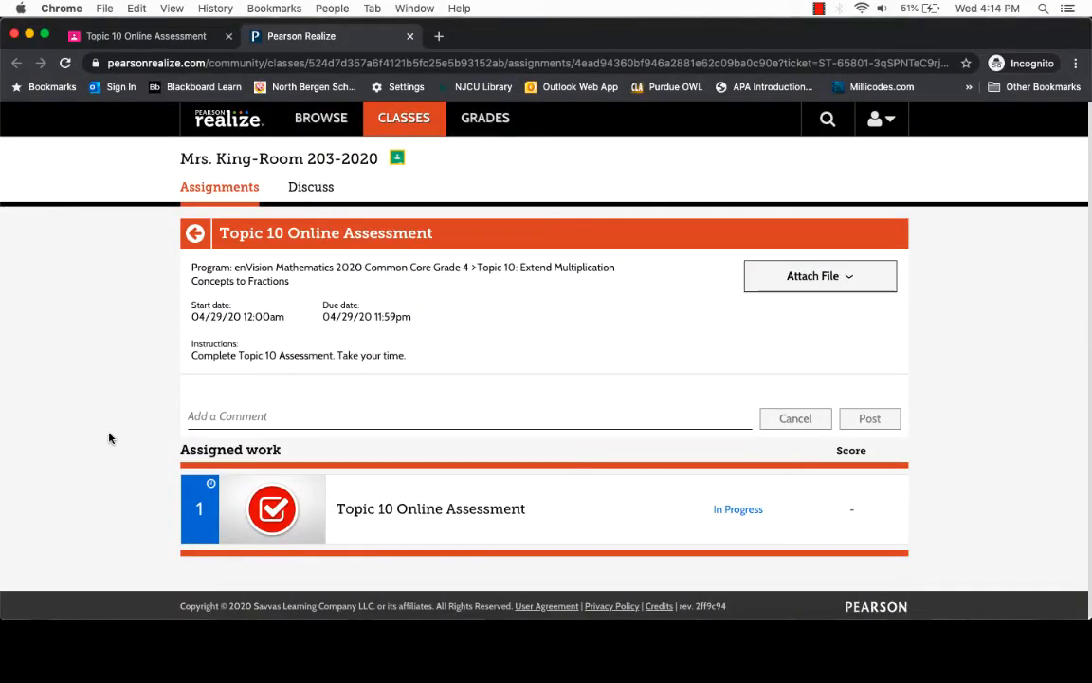
mouse_move(127, 386)
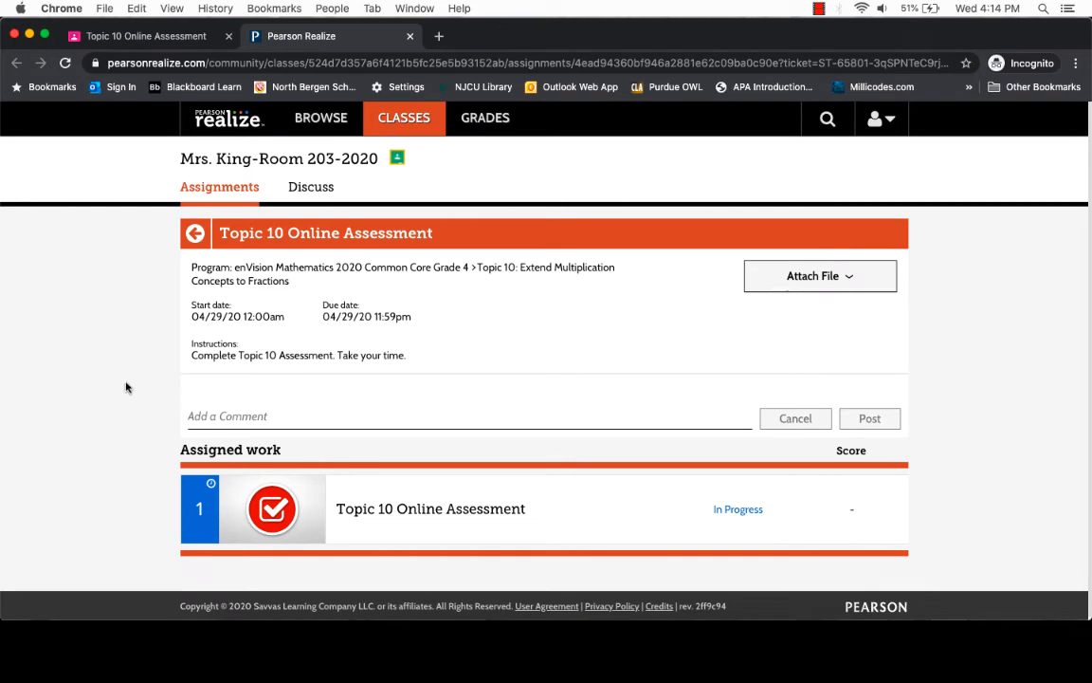
mouse_move(580, 517)
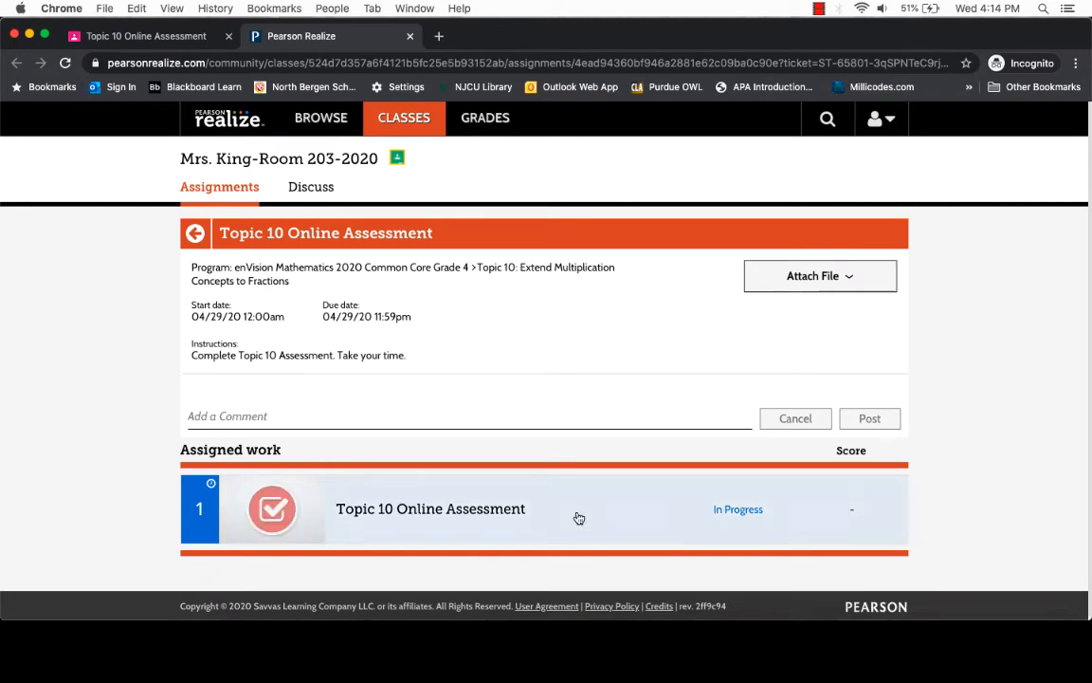
Submit the Topic 10 Online Assessment test in Pearson Realize (scored 0/15) and close its tab.
click(429, 508)
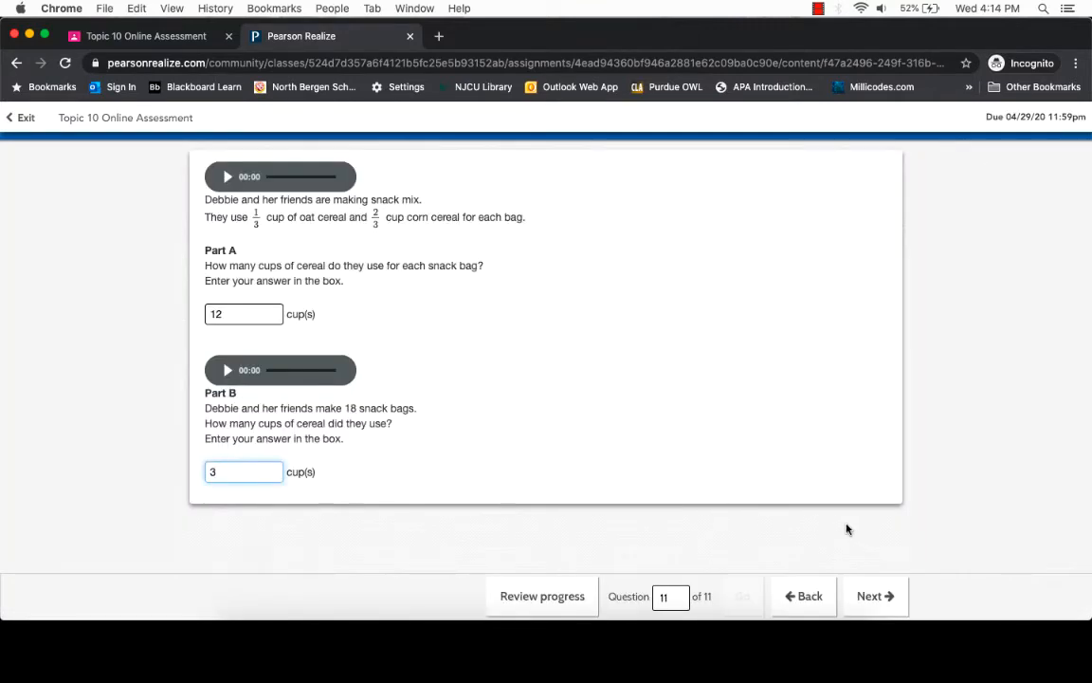
click(542, 595)
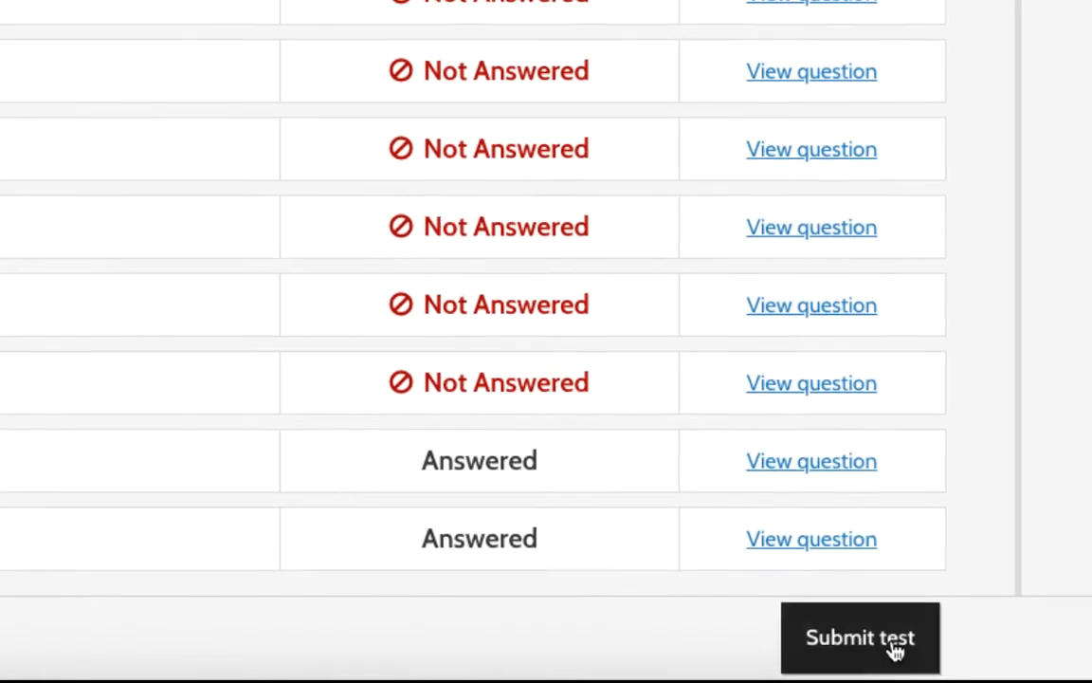
click(860, 637)
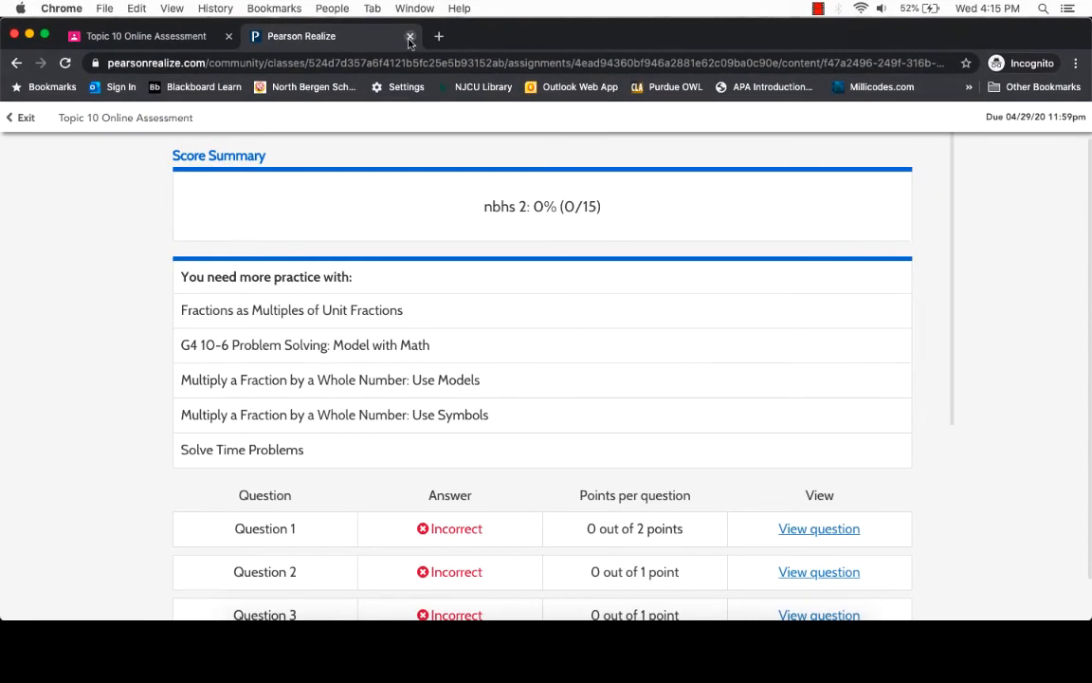
click(410, 36)
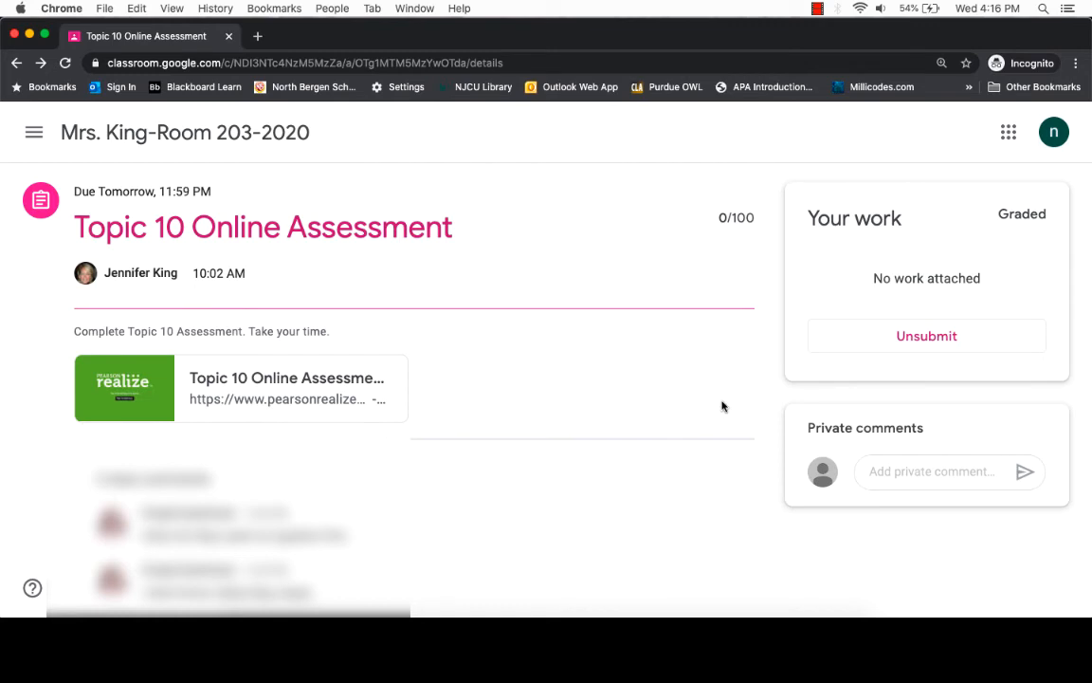
mouse_move(822, 377)
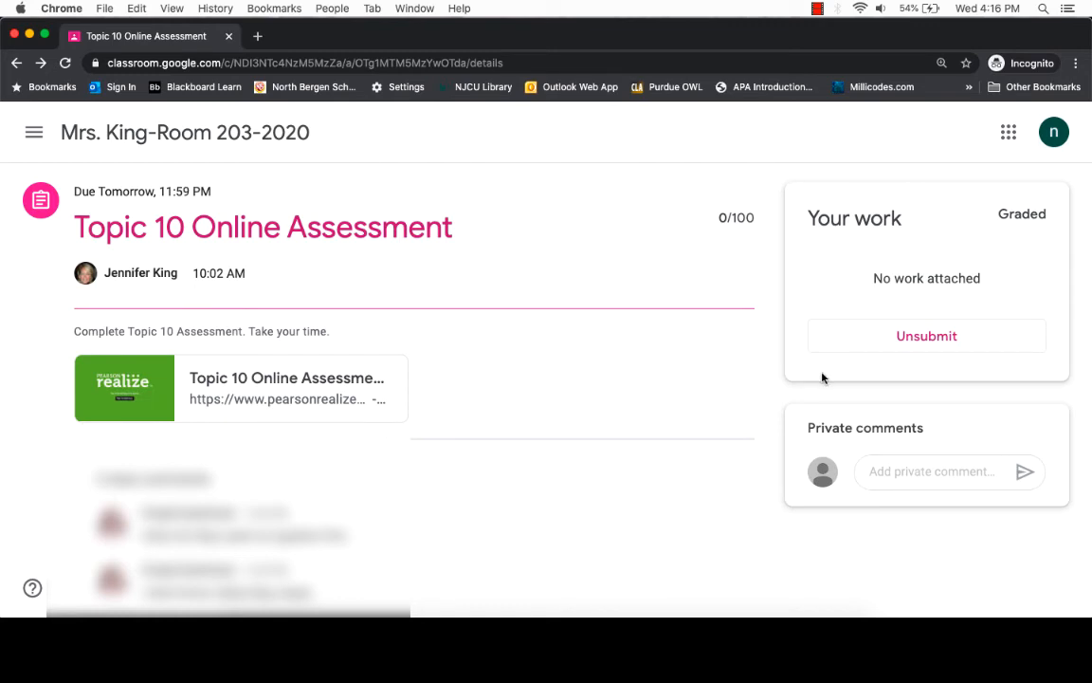